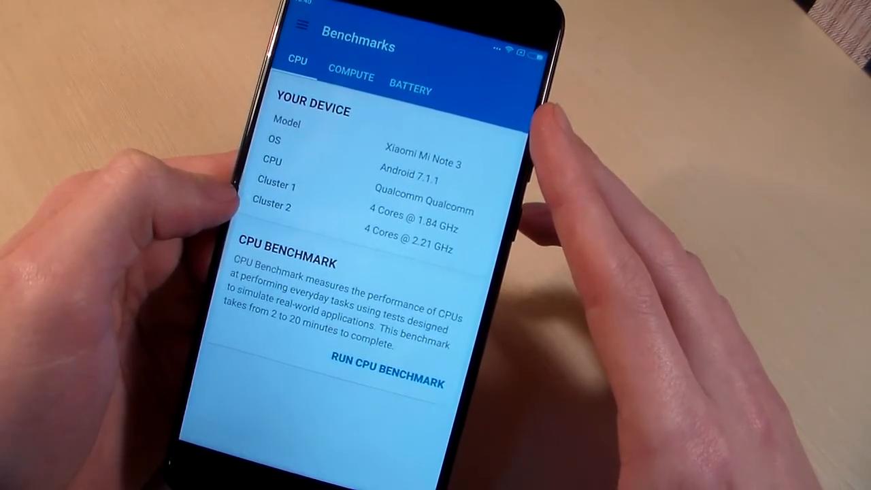
# View the COMPUTE results showing GPU, resolution and display density, then return to the CPU details.
pyautogui.click(351, 76)
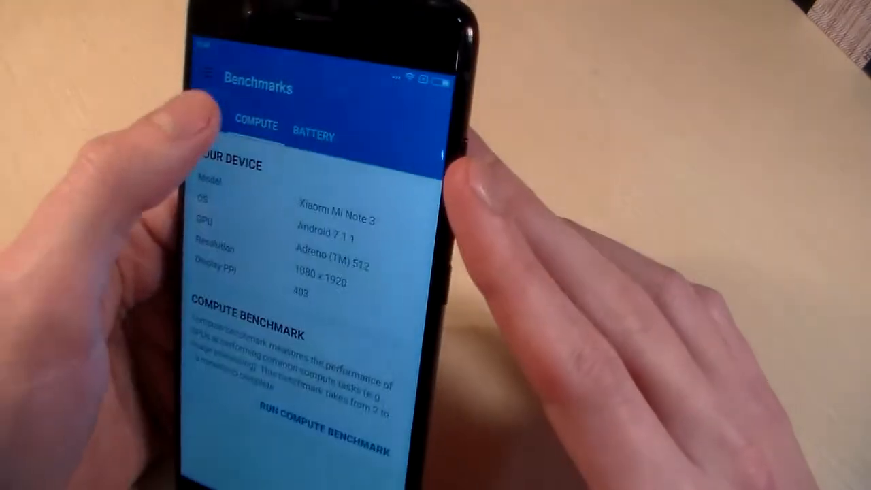
pyautogui.click(275, 74)
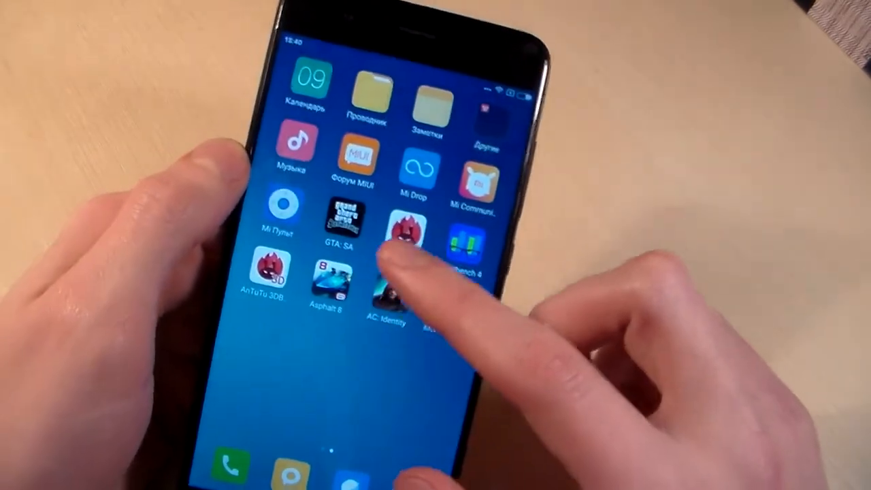
# Launch GTA: San Andreas and continue OFFLINE past the Social Club sign-in to the title menu.
pyautogui.click(267, 272)
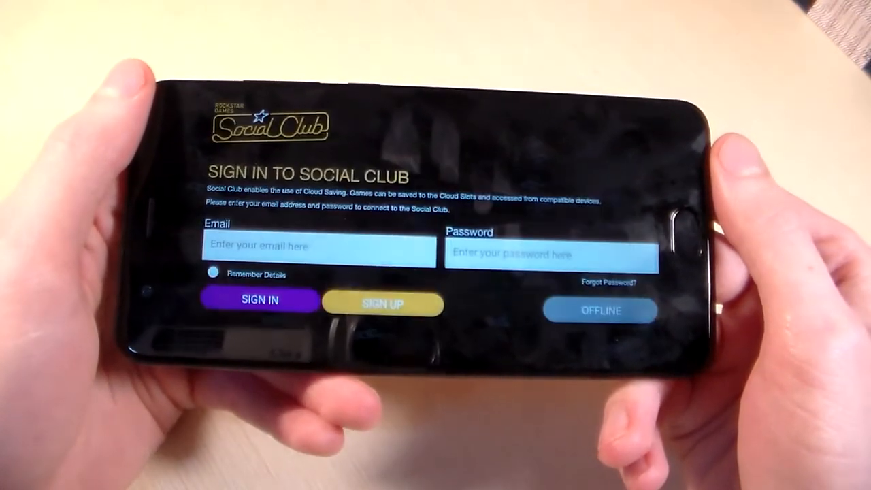
pyautogui.click(599, 310)
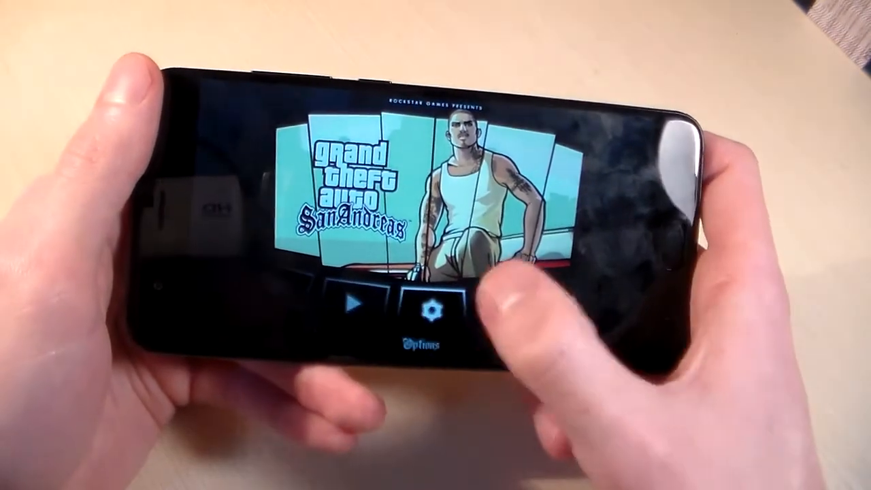
# Resume the saved game so CJ stands in gameplay on a city street beside the motorbike.
pyautogui.click(431, 311)
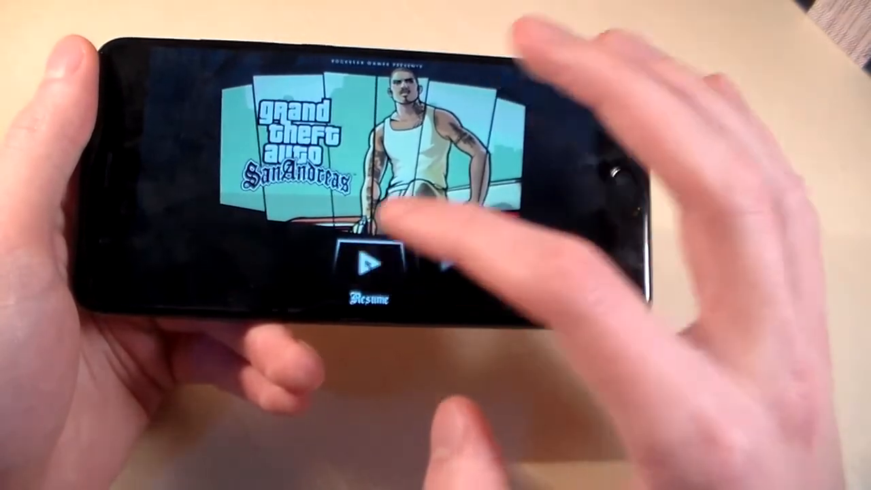
pyautogui.click(370, 265)
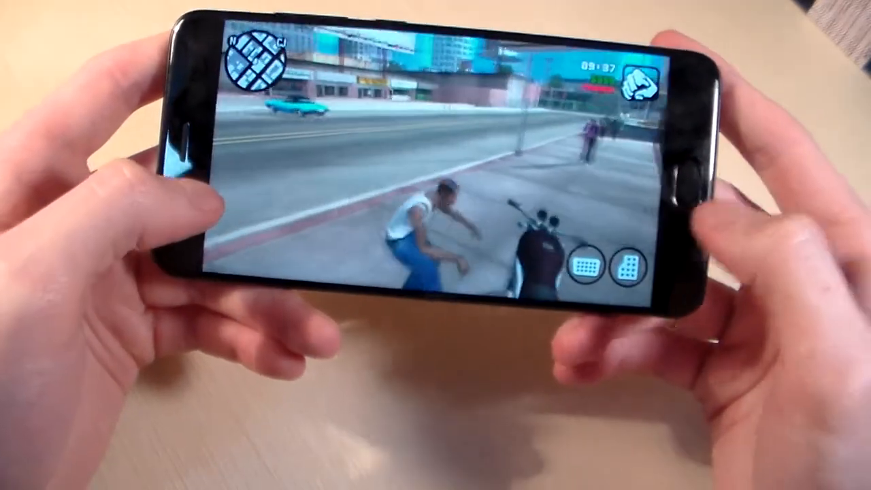
# Mount the motorcycle and steer it with the on-screen controls down the city street.
pyautogui.click(618, 265)
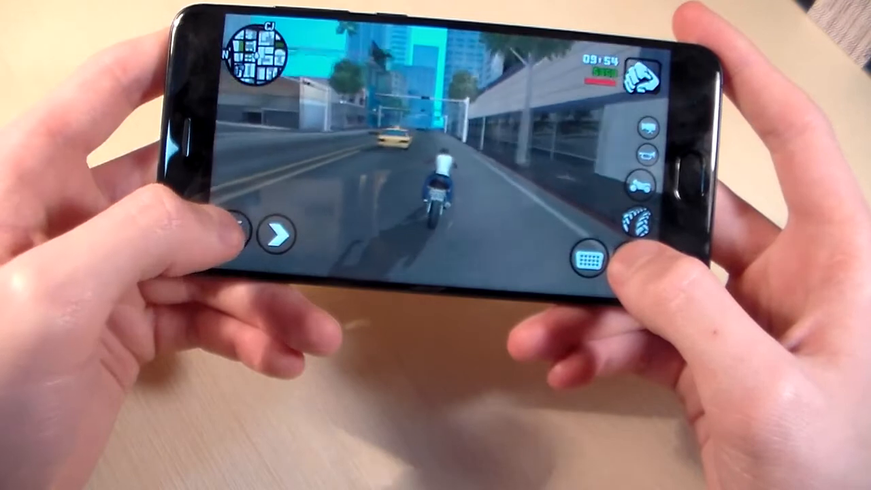
pyautogui.click(269, 234)
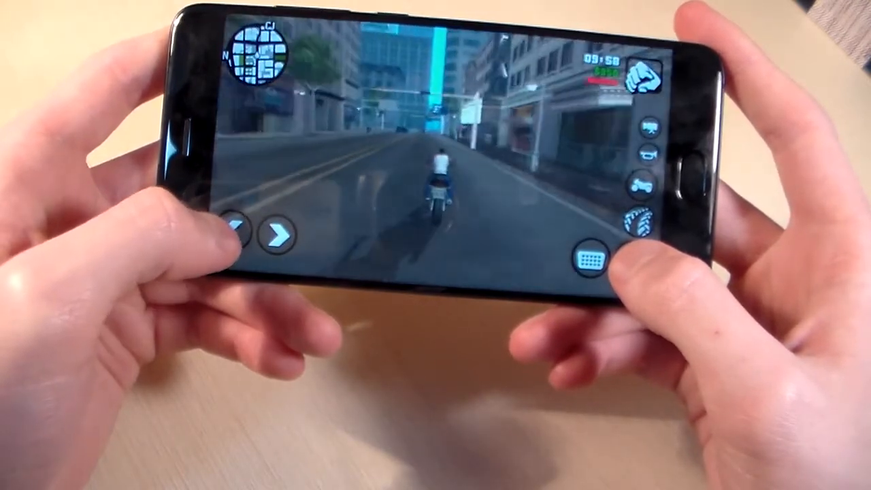
pyautogui.click(257, 234)
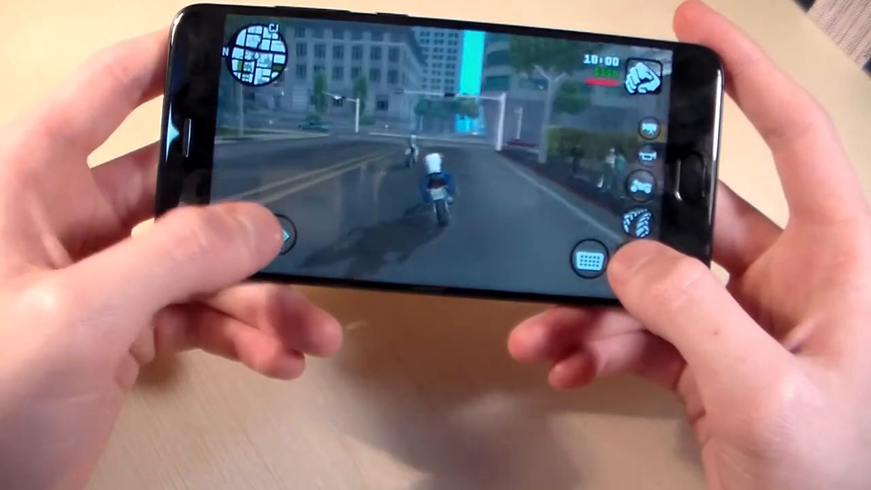